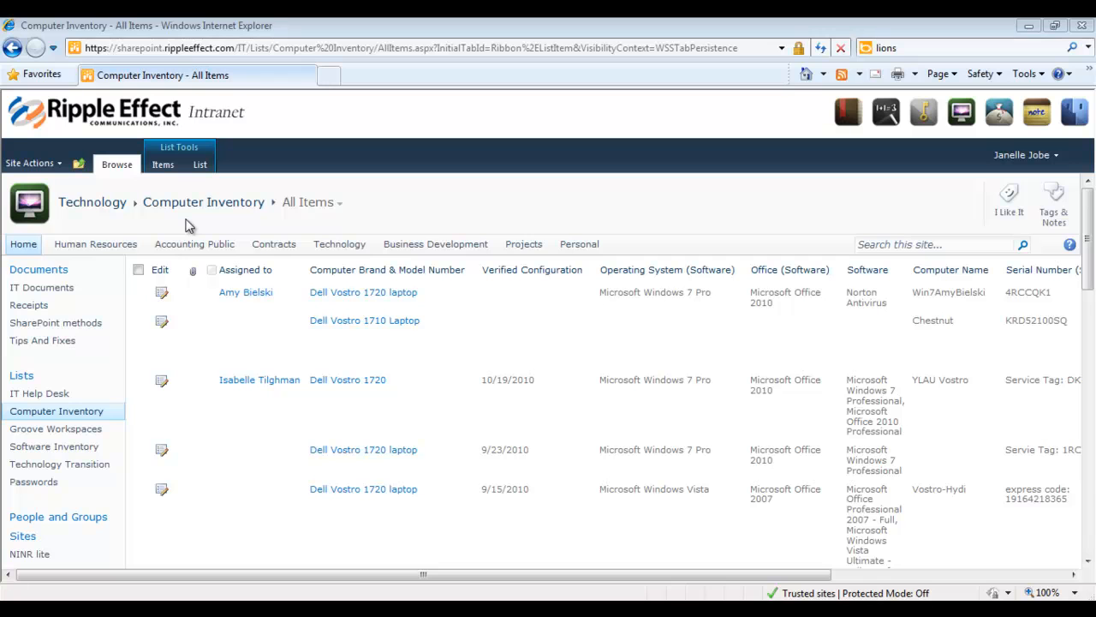
pyautogui.moveTo(205, 216)
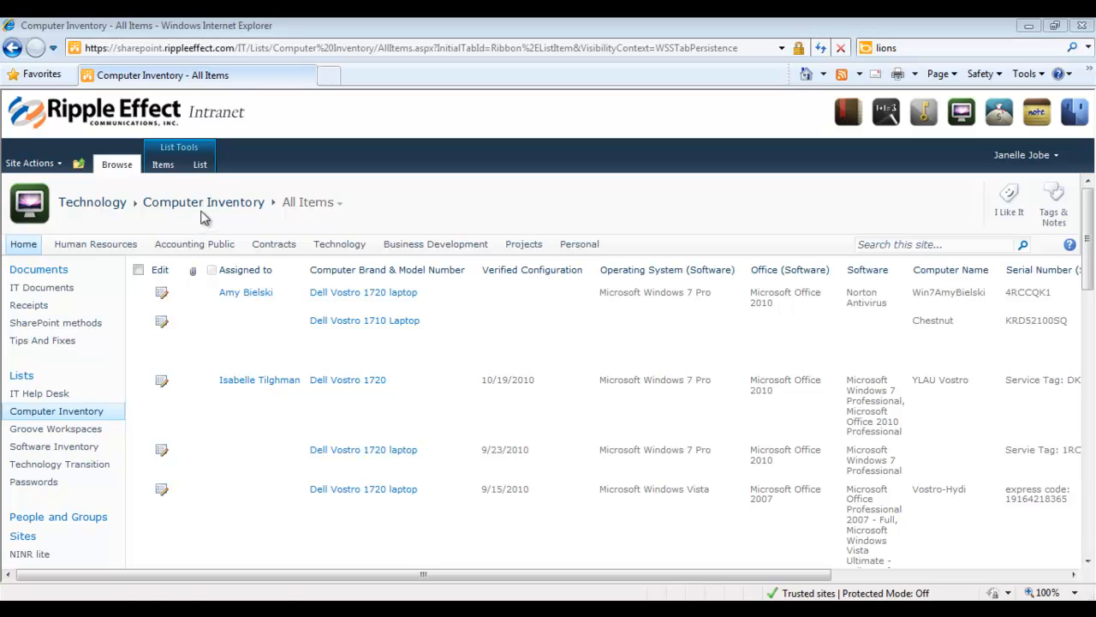
pyautogui.moveTo(204, 202)
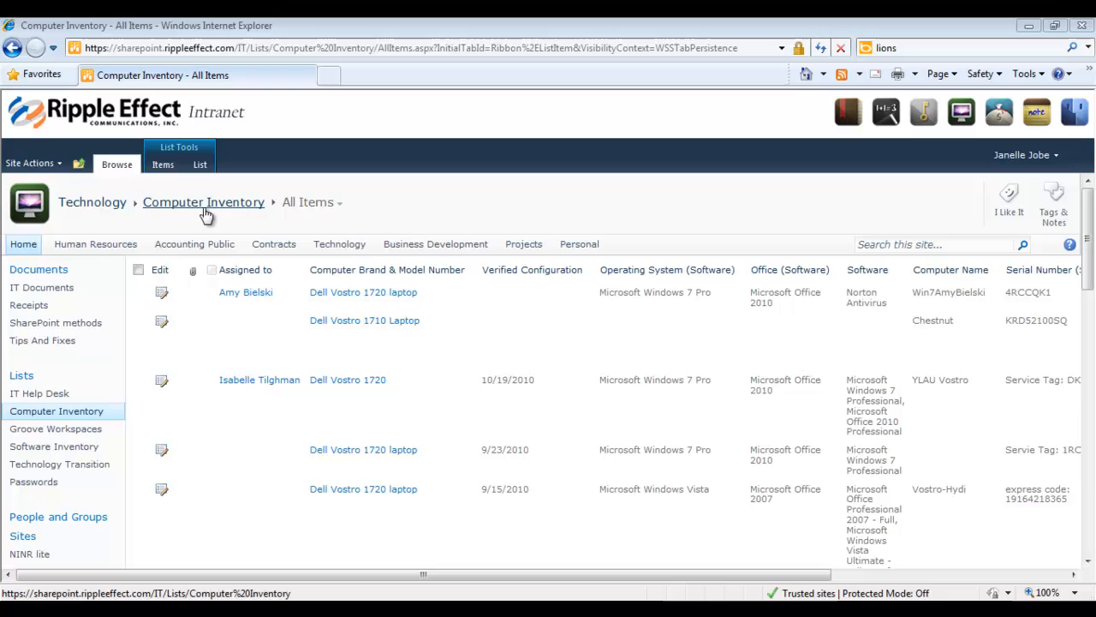
pyautogui.moveTo(149, 216)
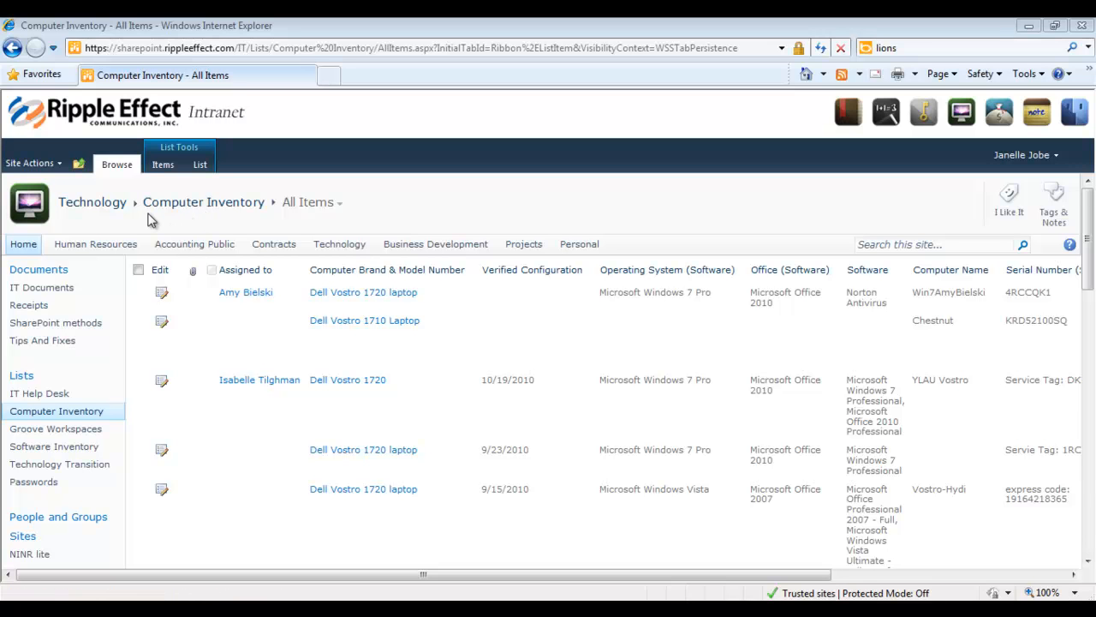
pyautogui.moveTo(144, 187)
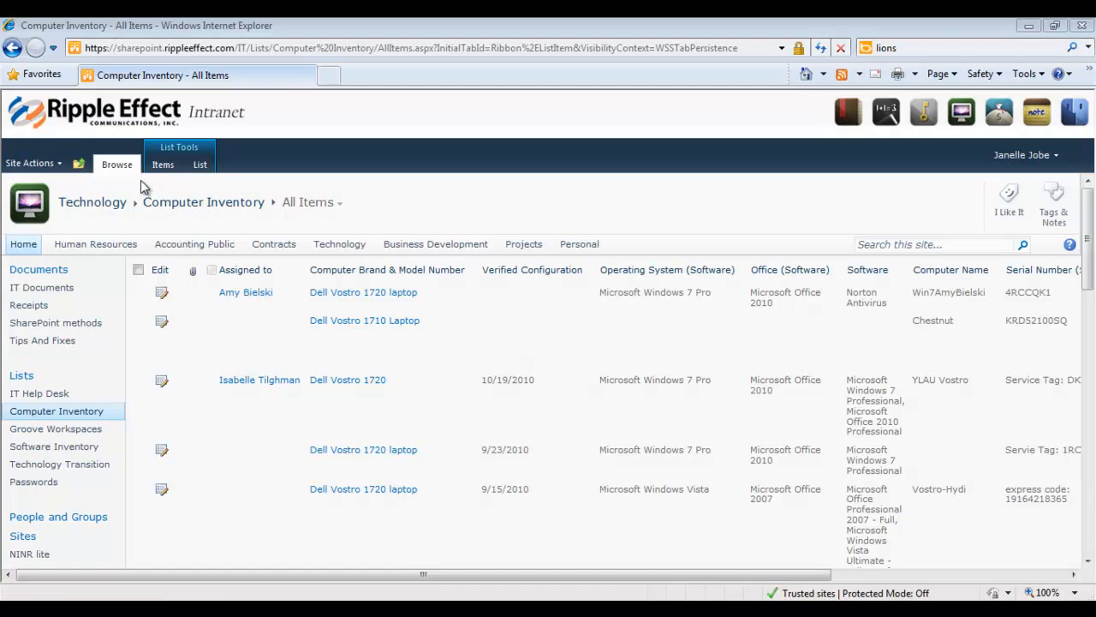
# Step: Show the Items tab commands under List Tools for the Computer Inventory list
pyautogui.click(163, 165)
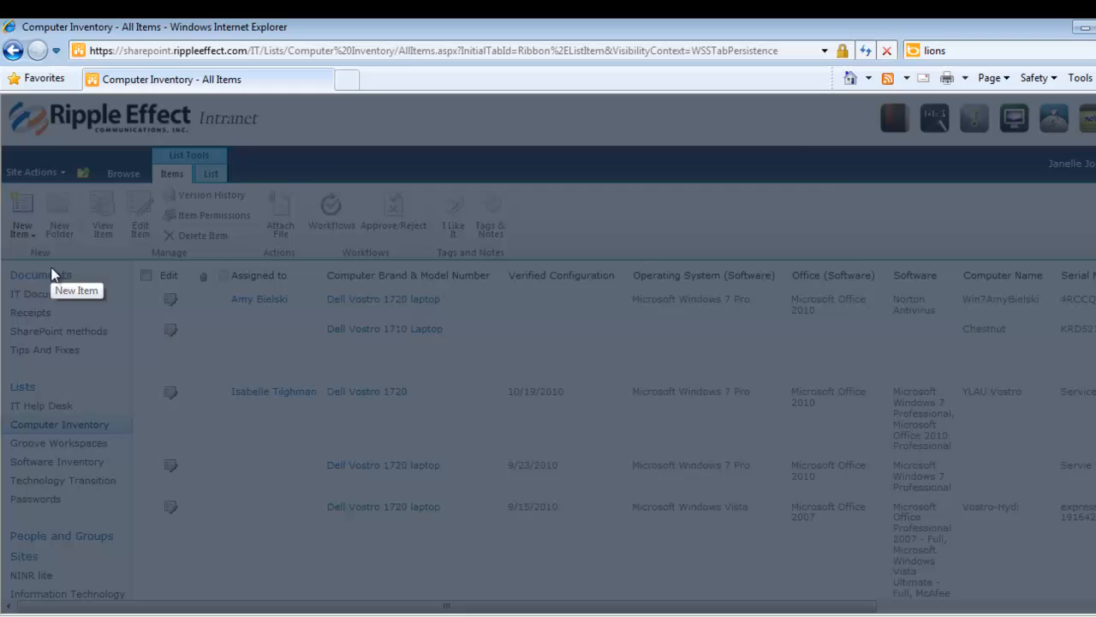
pyautogui.click(21, 214)
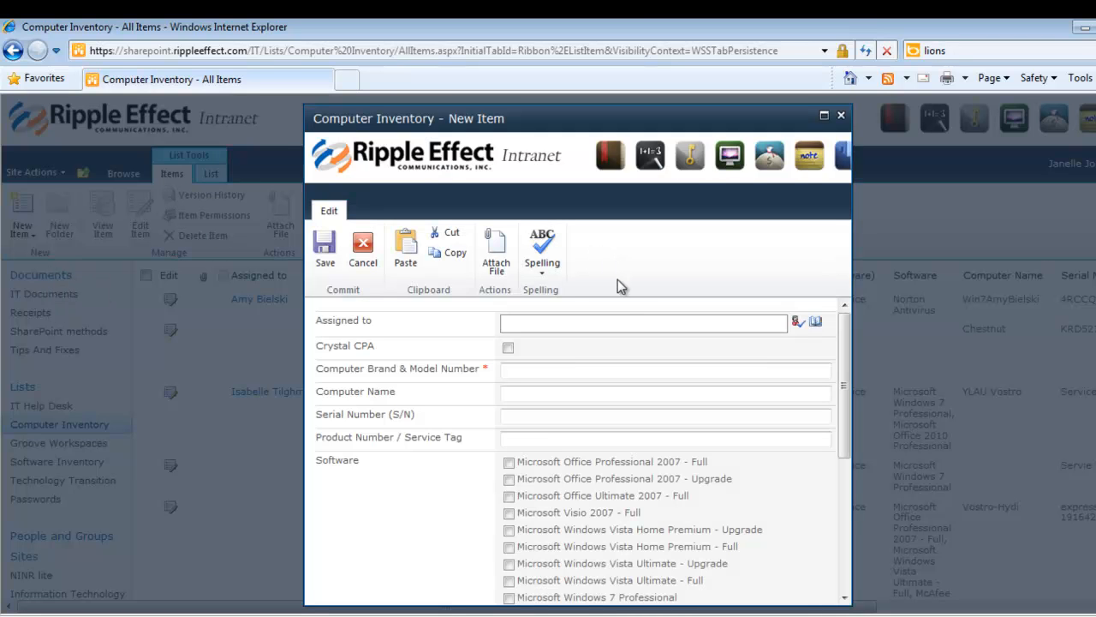
pyautogui.write('Janelle Jobe')
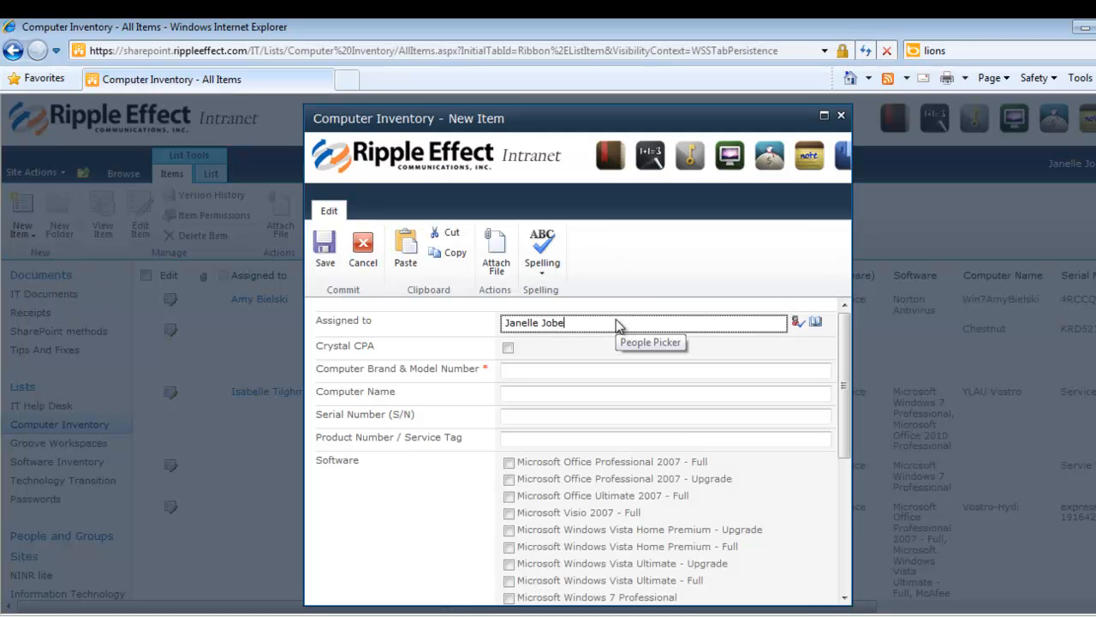
pyautogui.click(665, 369)
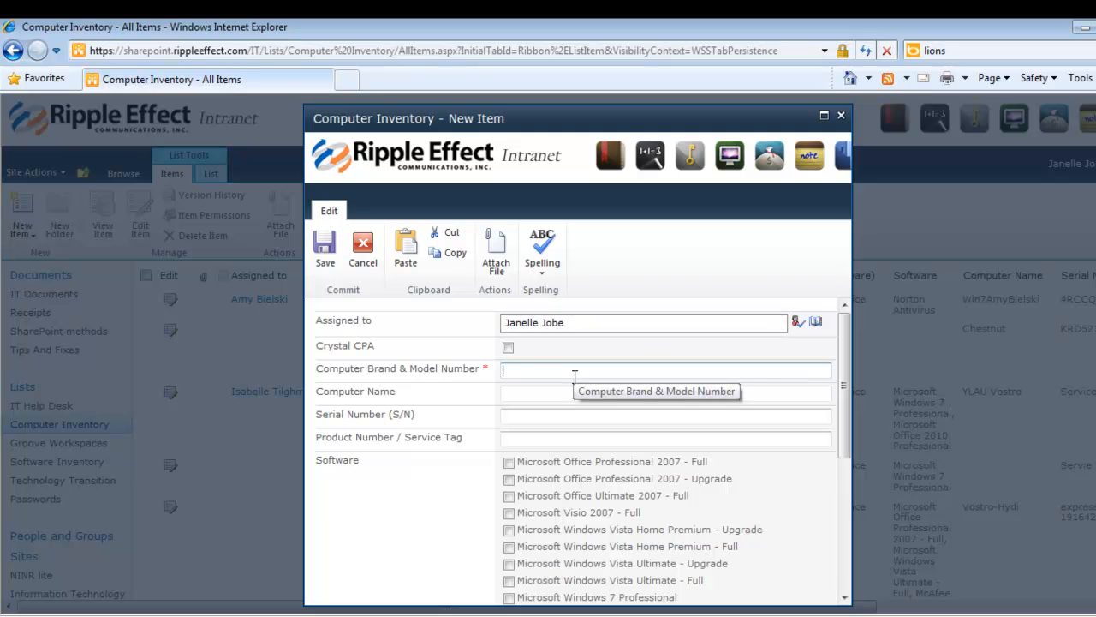
pyautogui.write('Dell Computer')
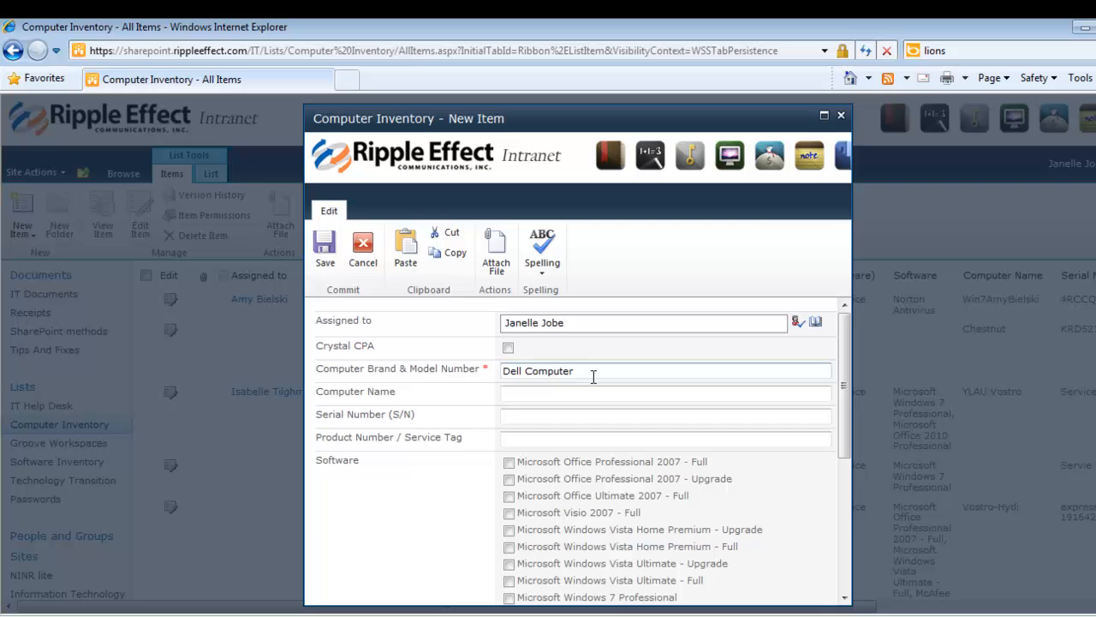
pyautogui.scroll(-3)
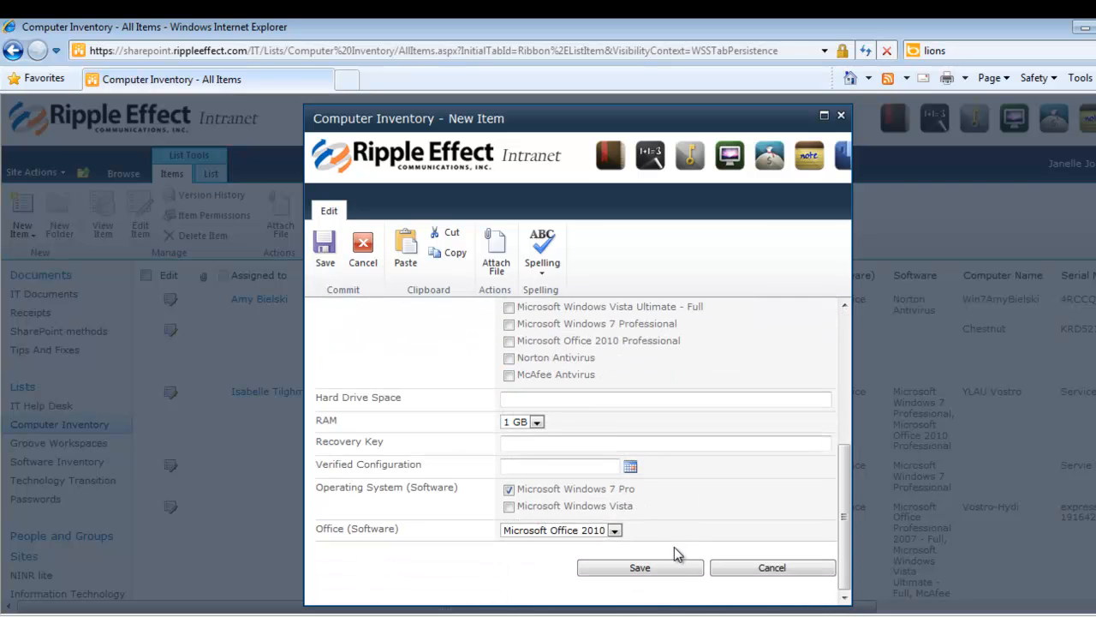
pyautogui.moveTo(640, 567)
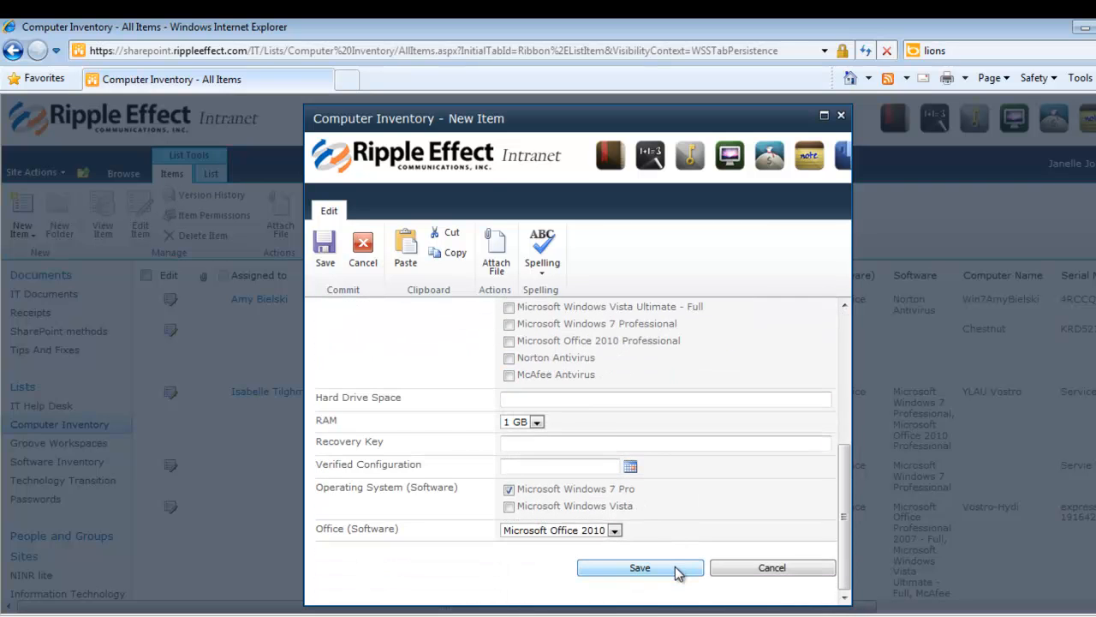
pyautogui.click(639, 567)
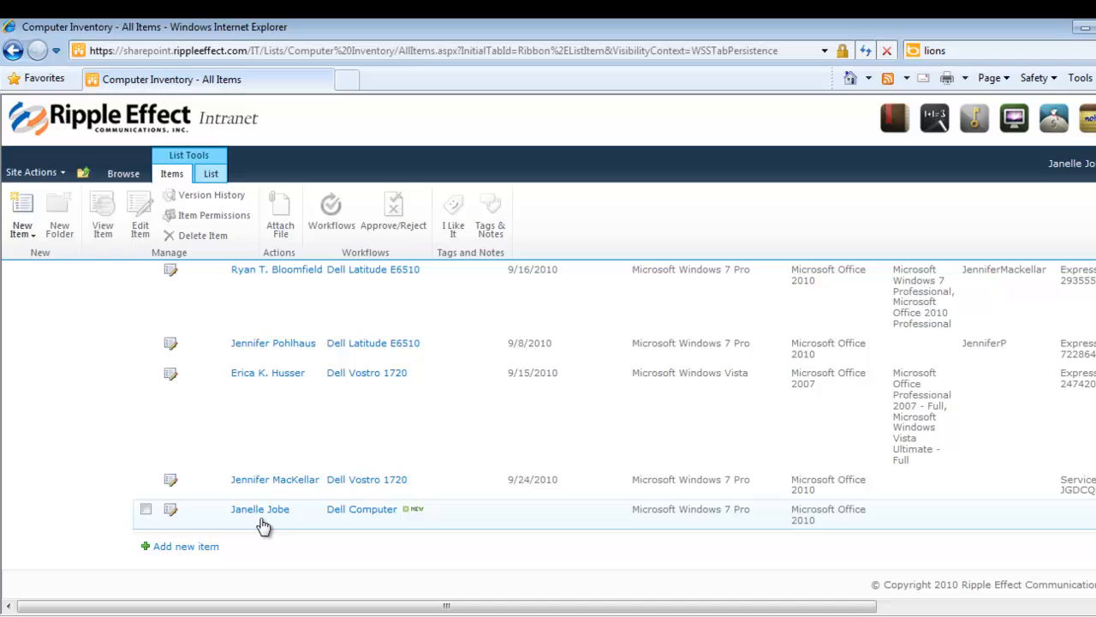
pyautogui.click(146, 509)
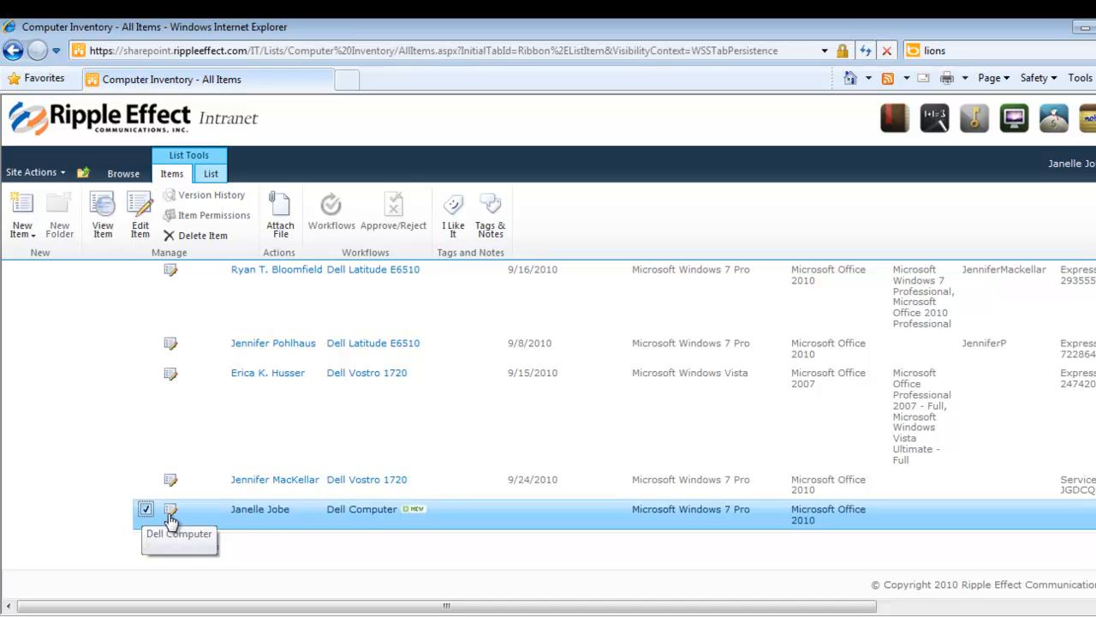
pyautogui.moveTo(266, 553)
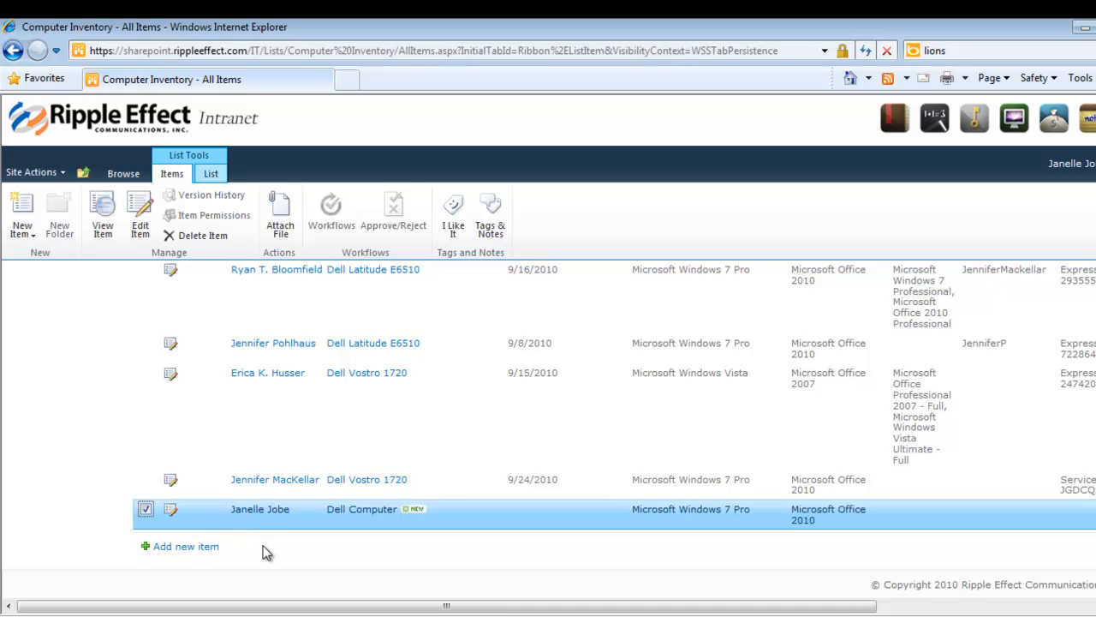